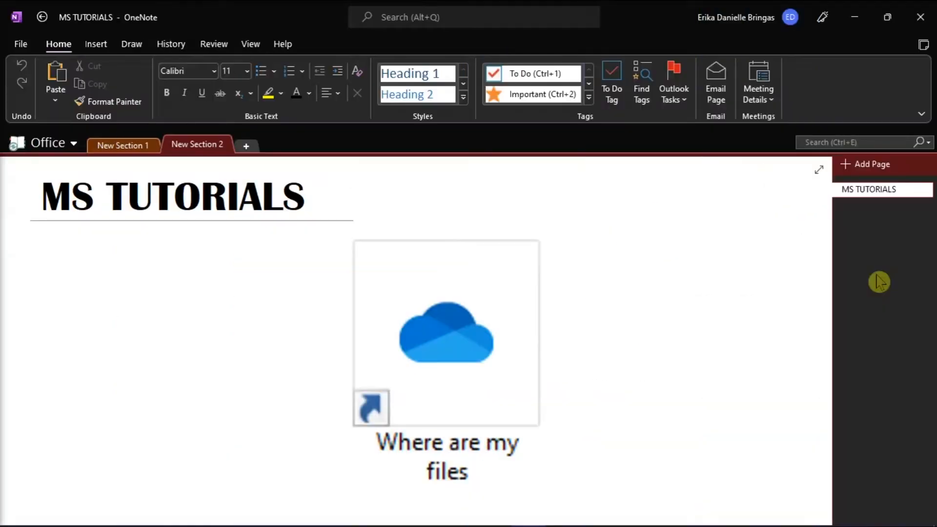
- Open the OneDrive tray panel showing 'up to date' with its Help & Settings menu listed
click(617, 324)
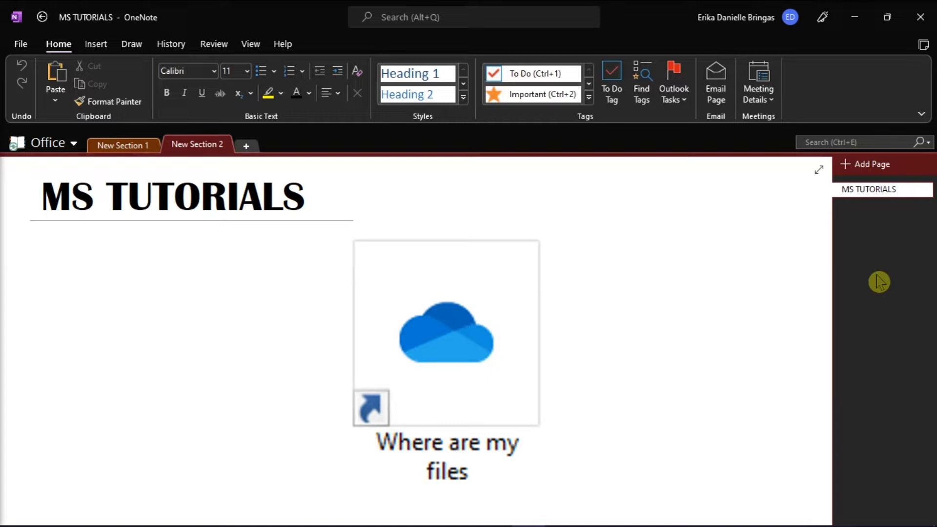
click(617, 324)
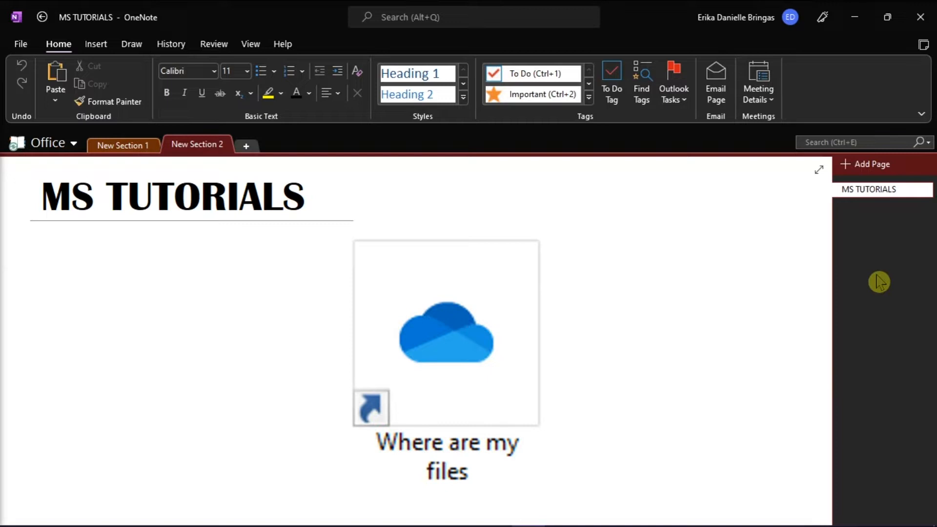
click(617, 325)
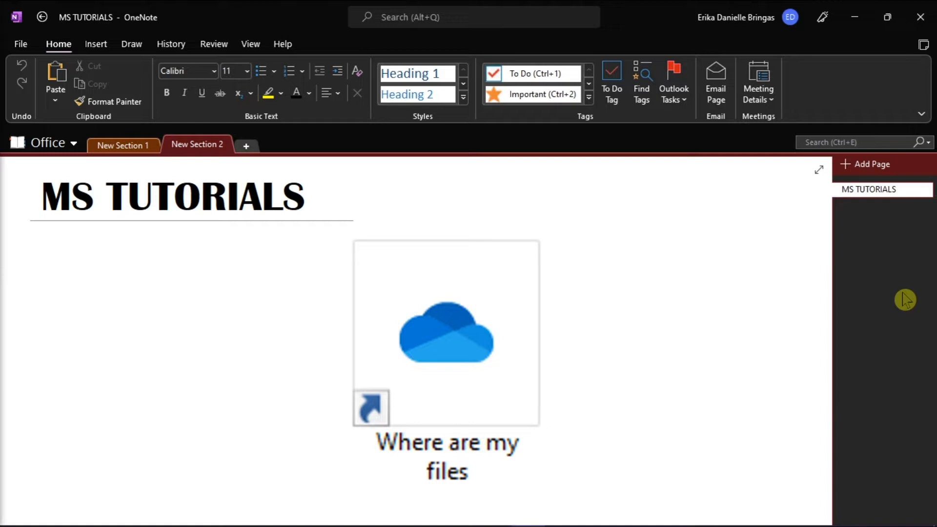
click(617, 324)
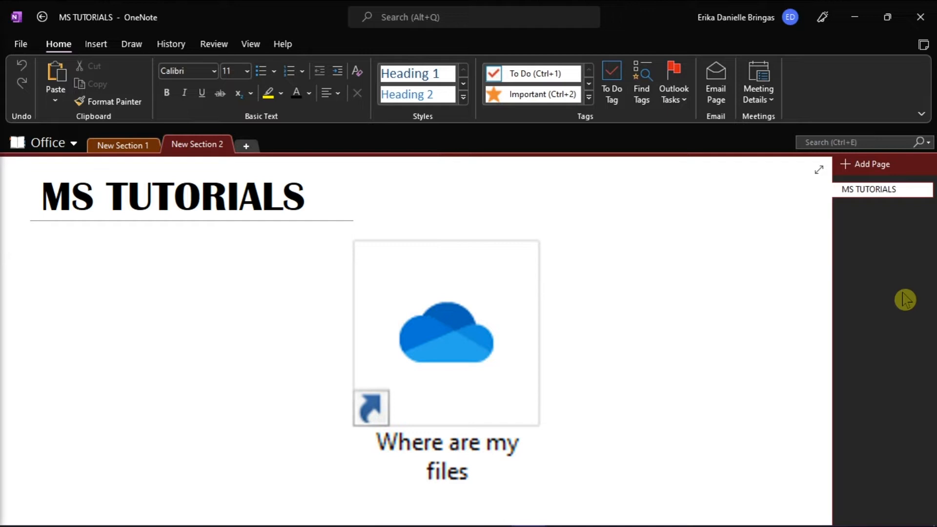
click(617, 324)
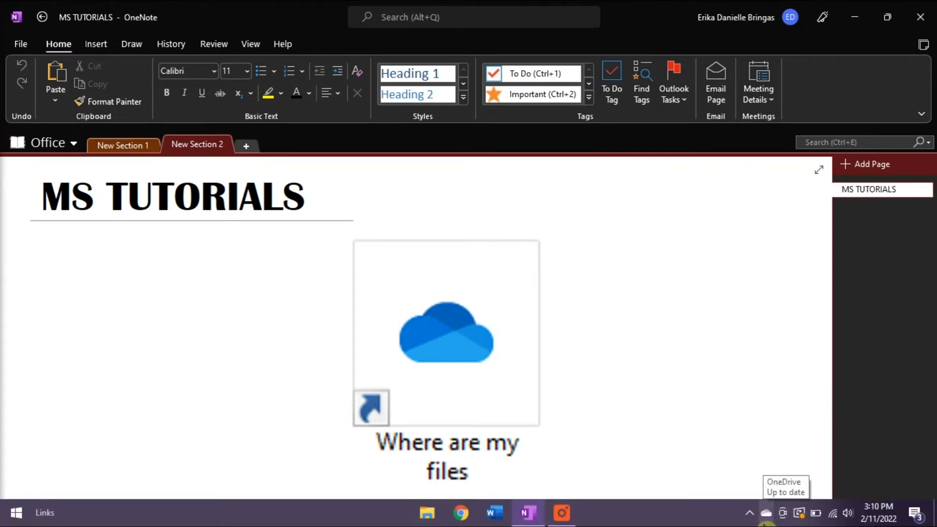
click(765, 512)
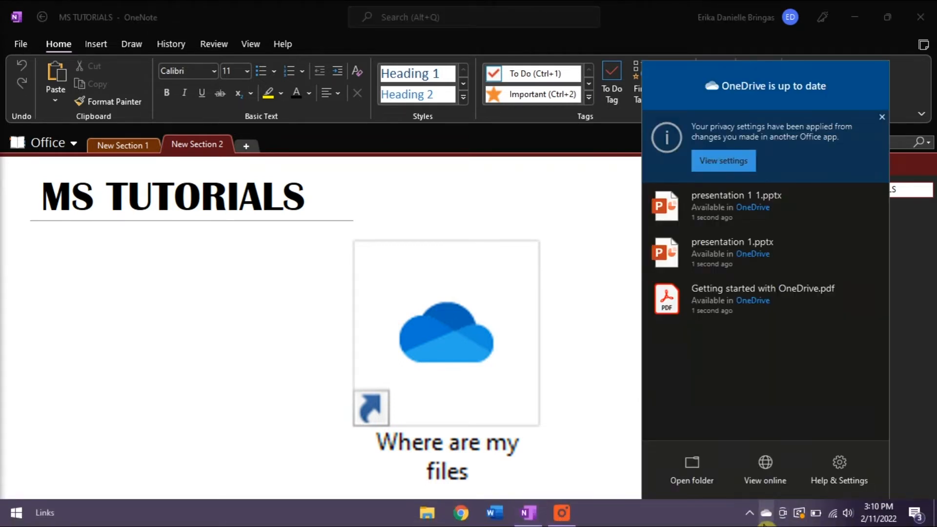
click(839, 469)
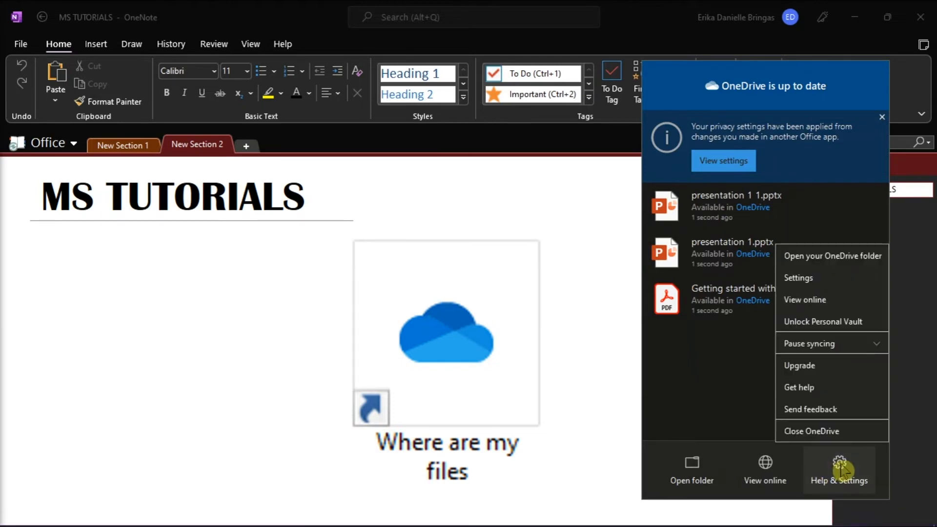
mouse_move(825, 287)
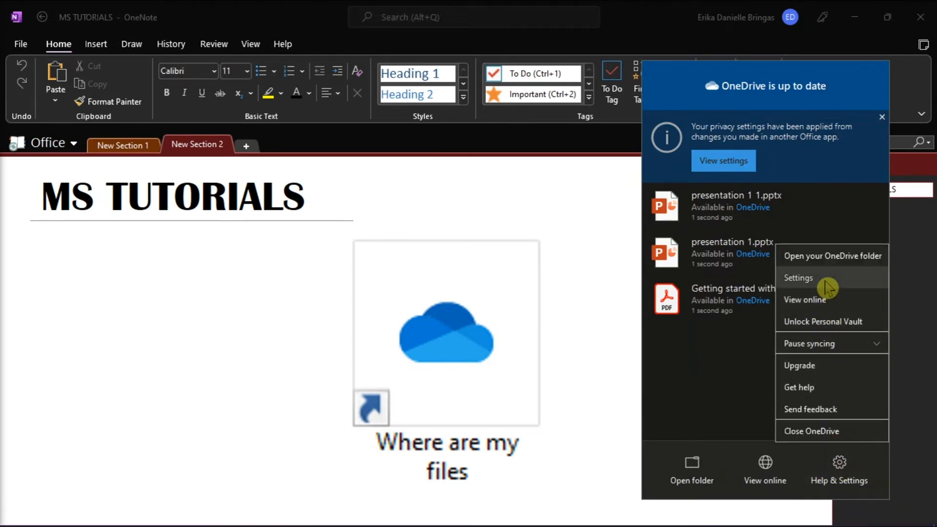
- From Settings > Backup, launch Manage backup listing Desktop, Documents and Pictures
click(797, 277)
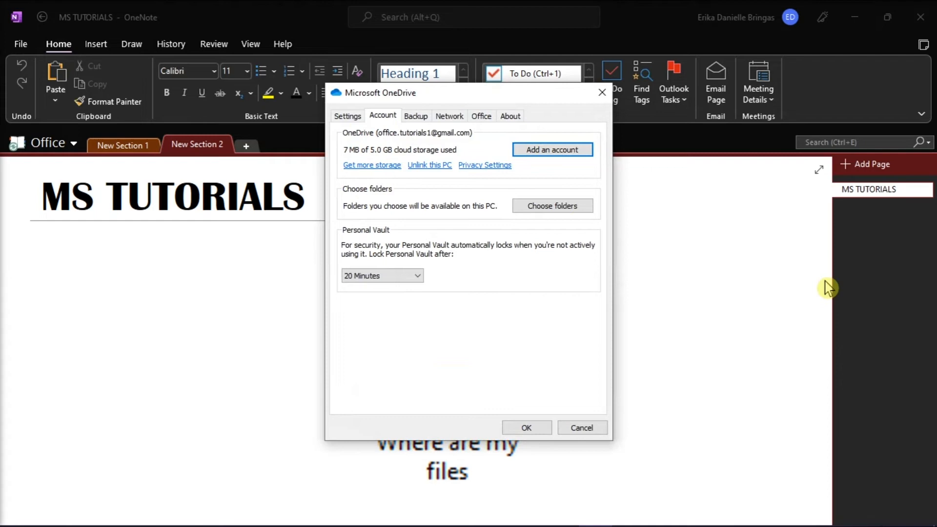
mouse_move(767, 257)
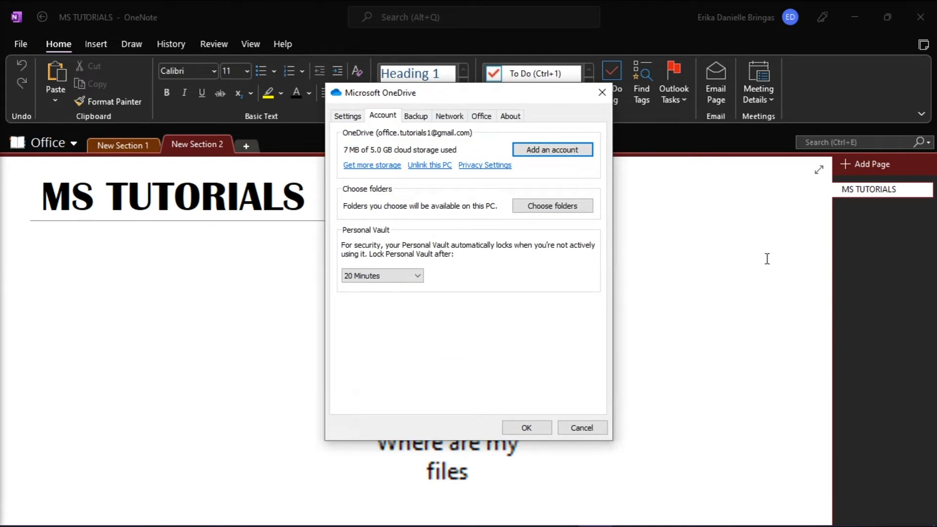
click(416, 116)
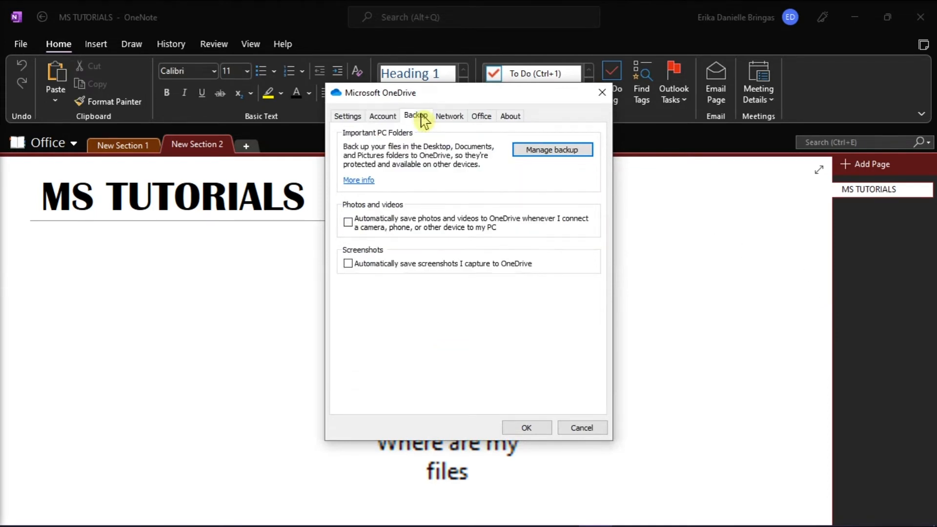
mouse_move(586, 161)
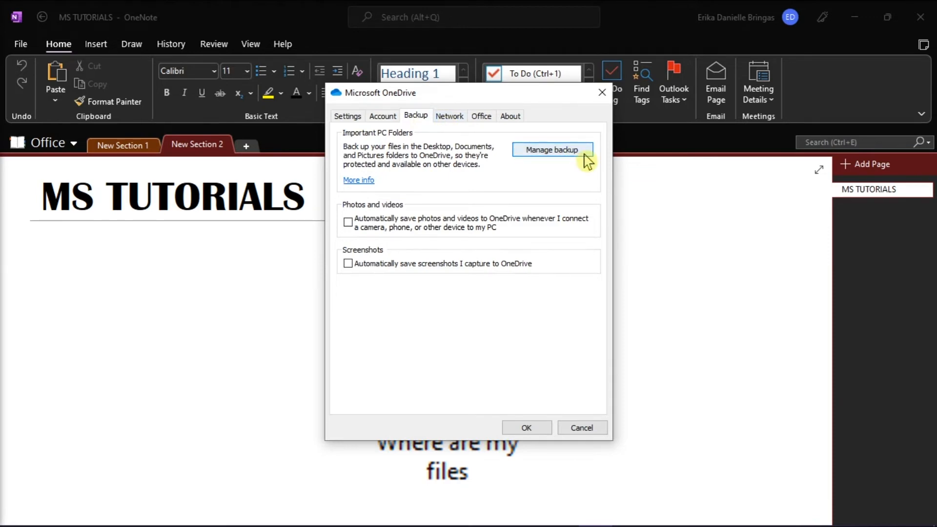
click(552, 149)
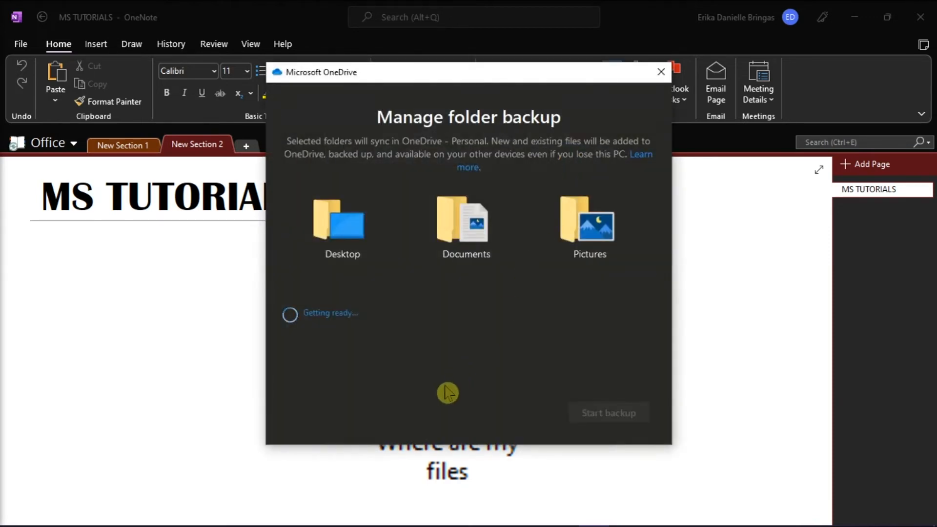